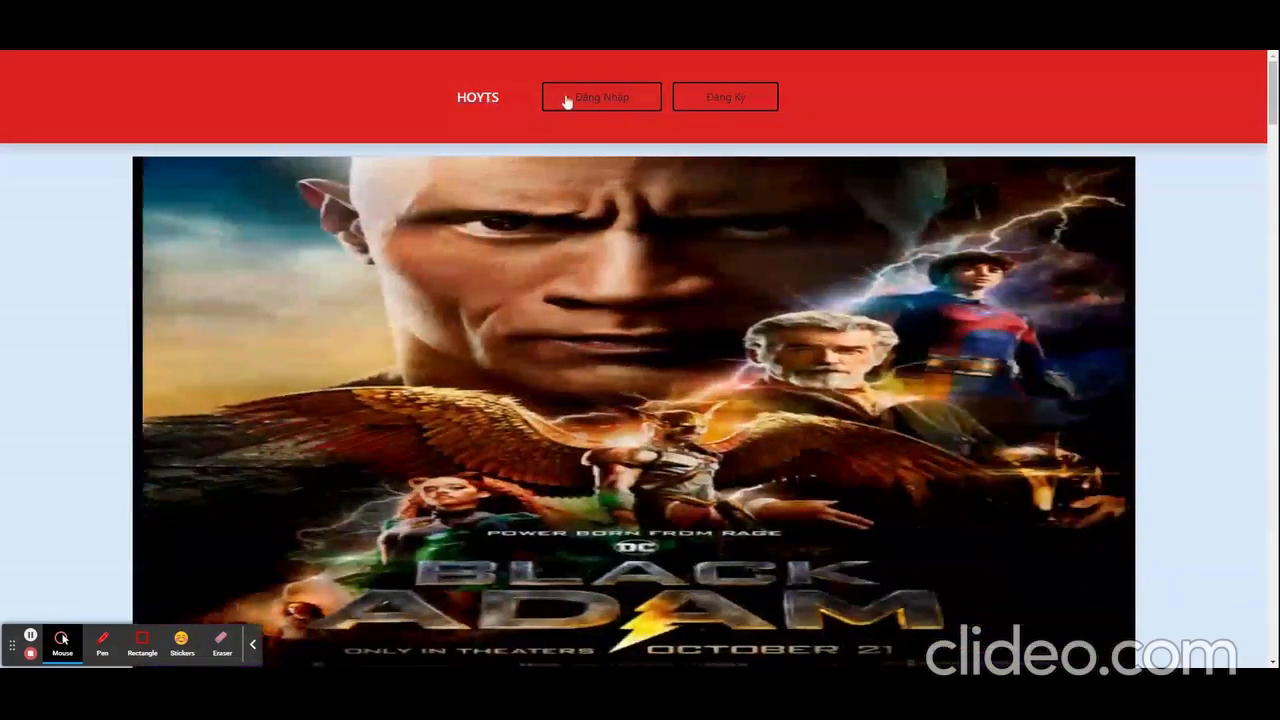
# Log in with the existing account credentials and return to the movie listings home page.
pyautogui.click(600, 96)
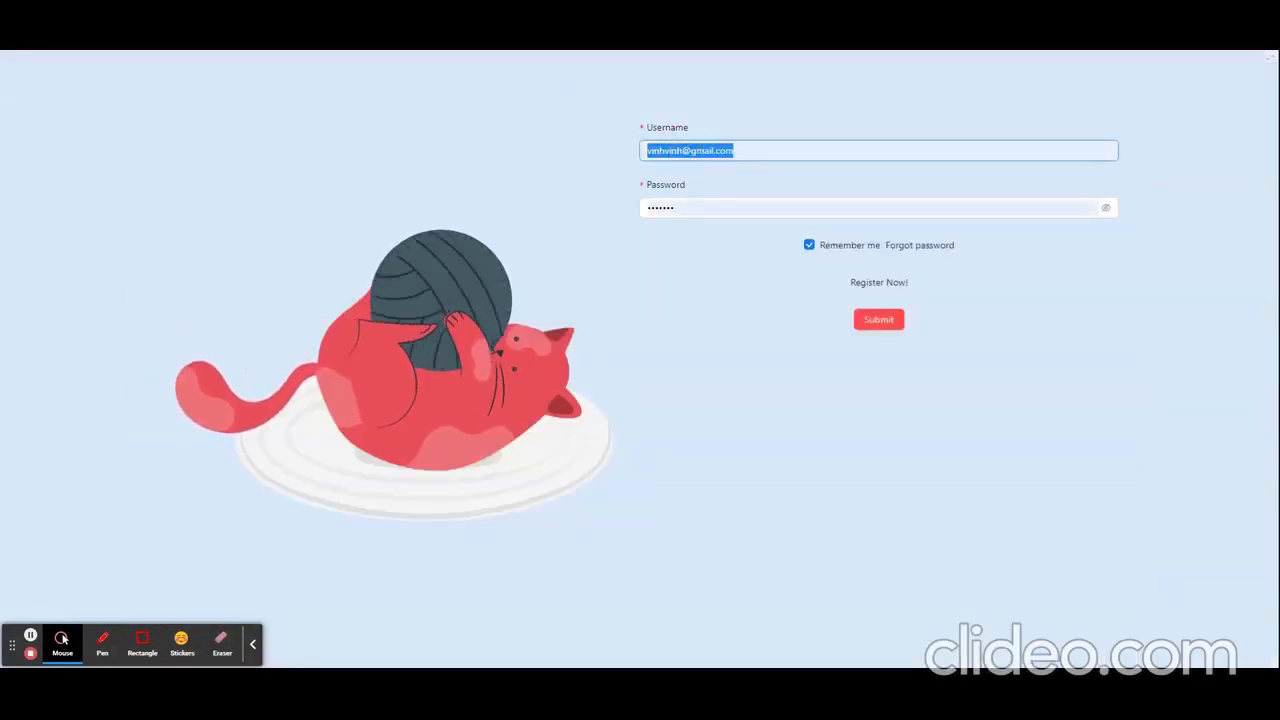
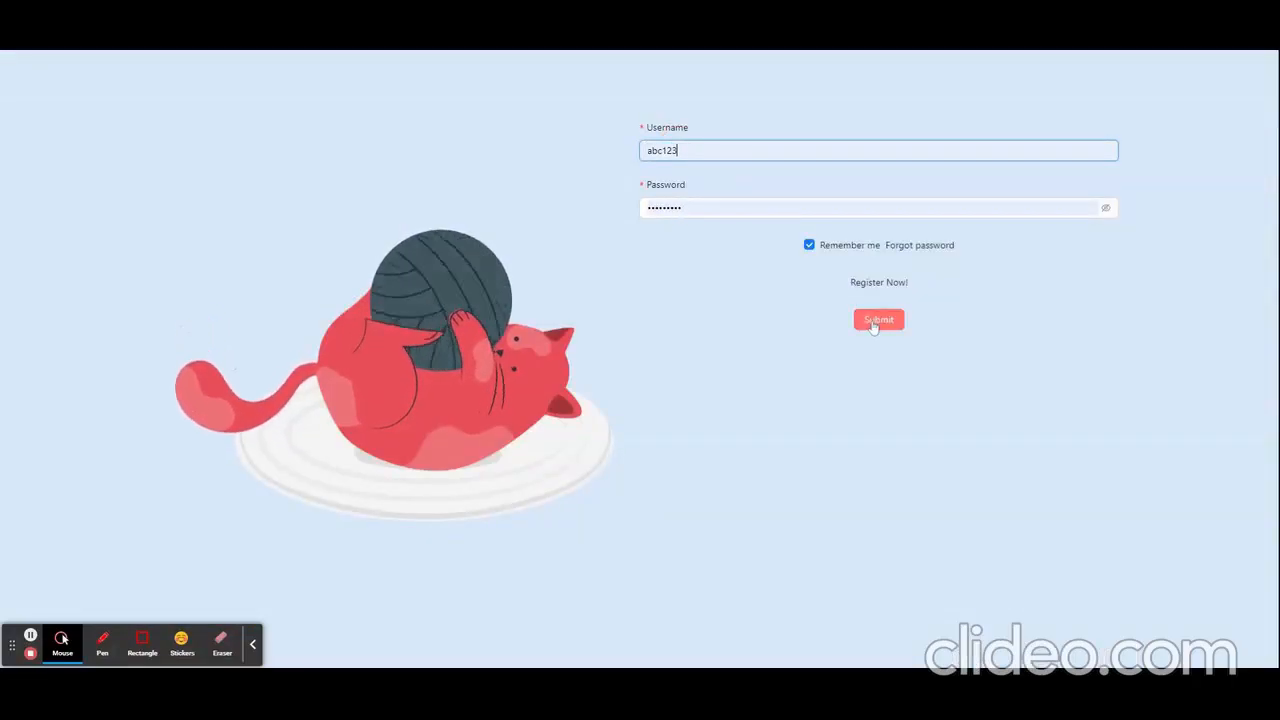
pyautogui.click(878, 320)
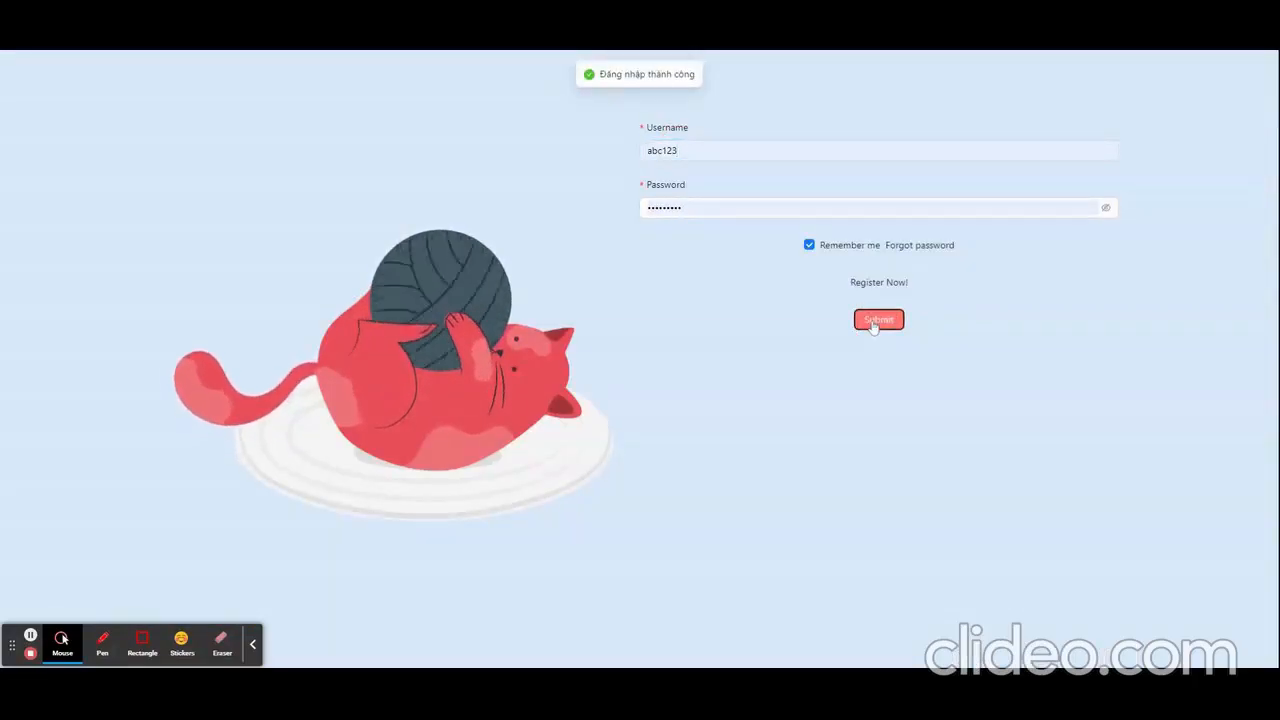
pyautogui.click(878, 320)
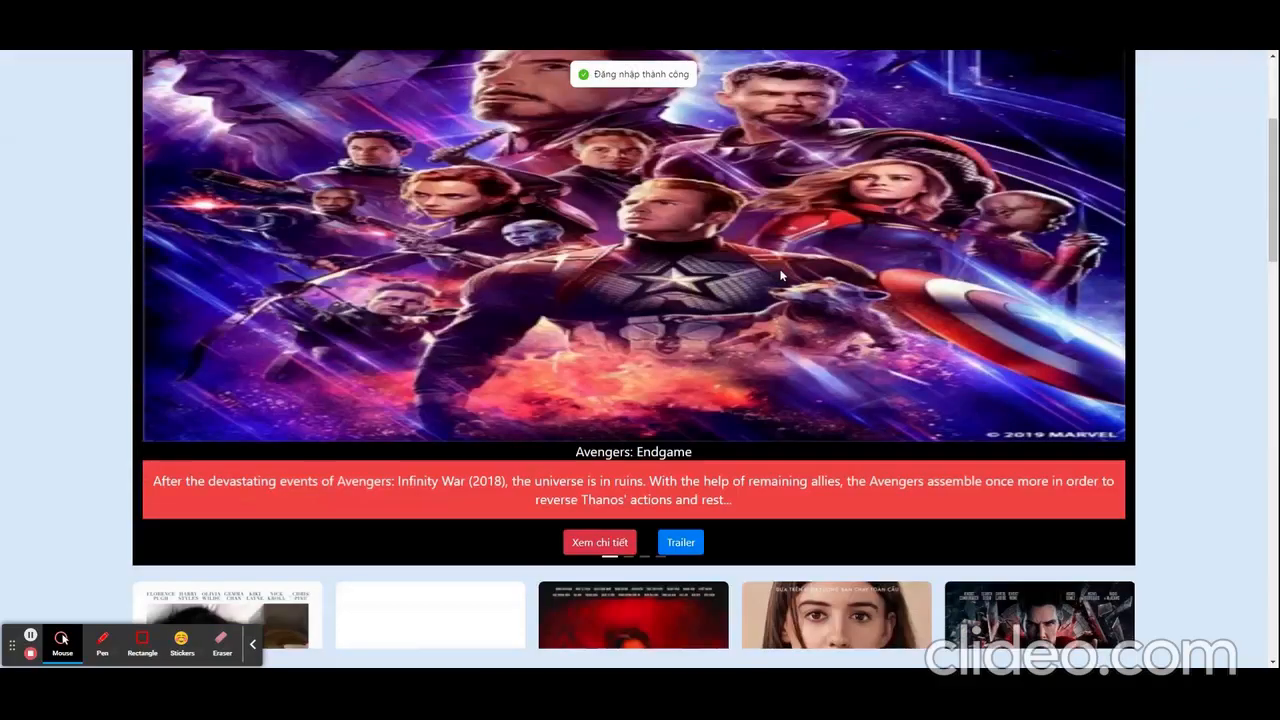
pyautogui.scroll(-3)
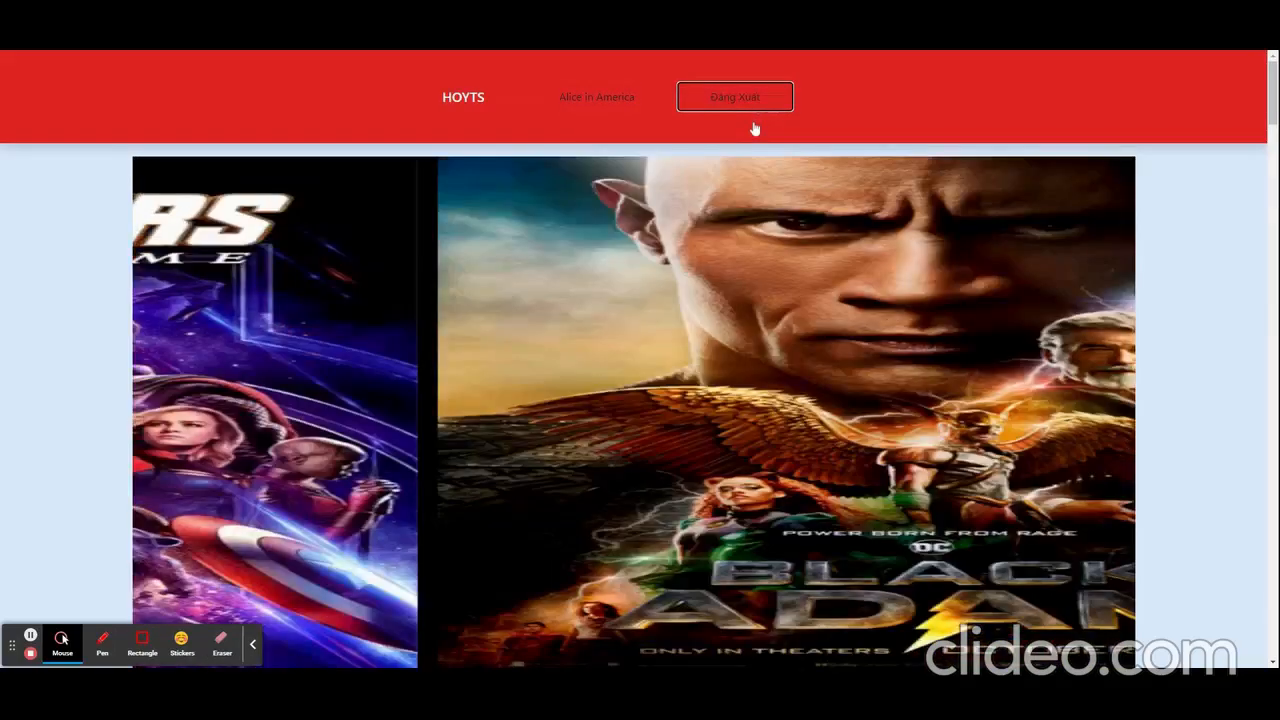
pyautogui.click(734, 96)
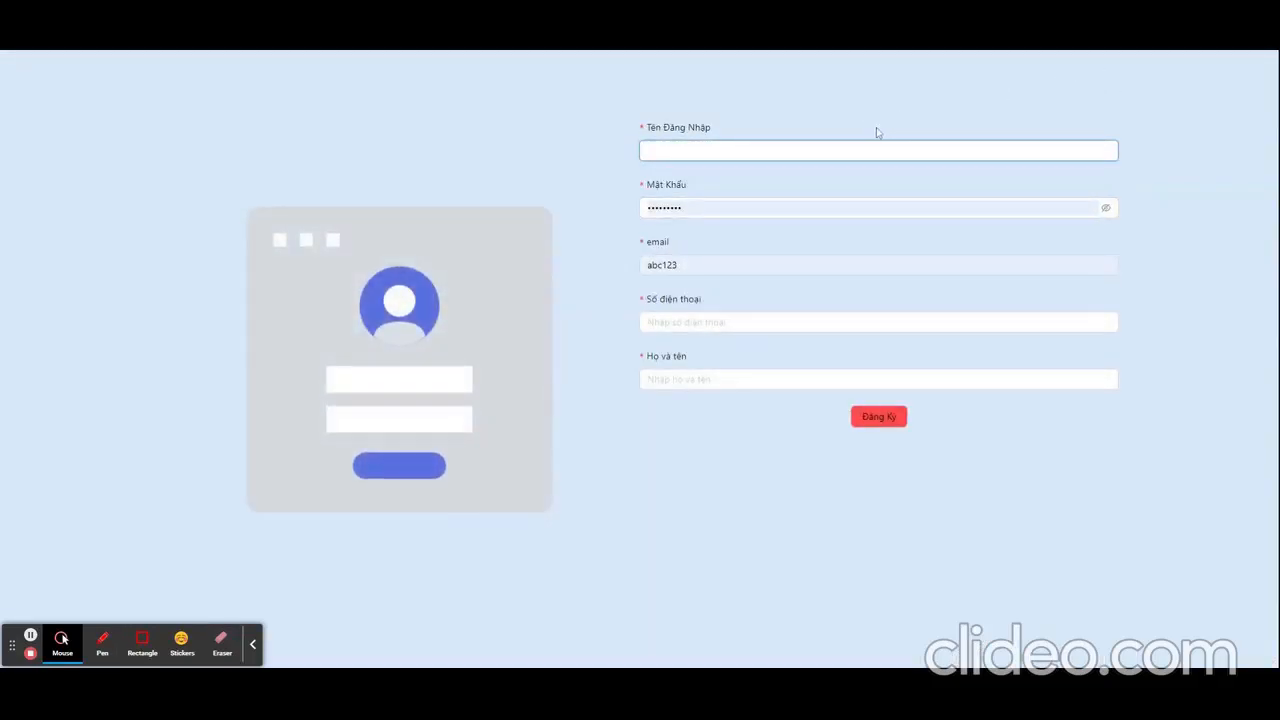
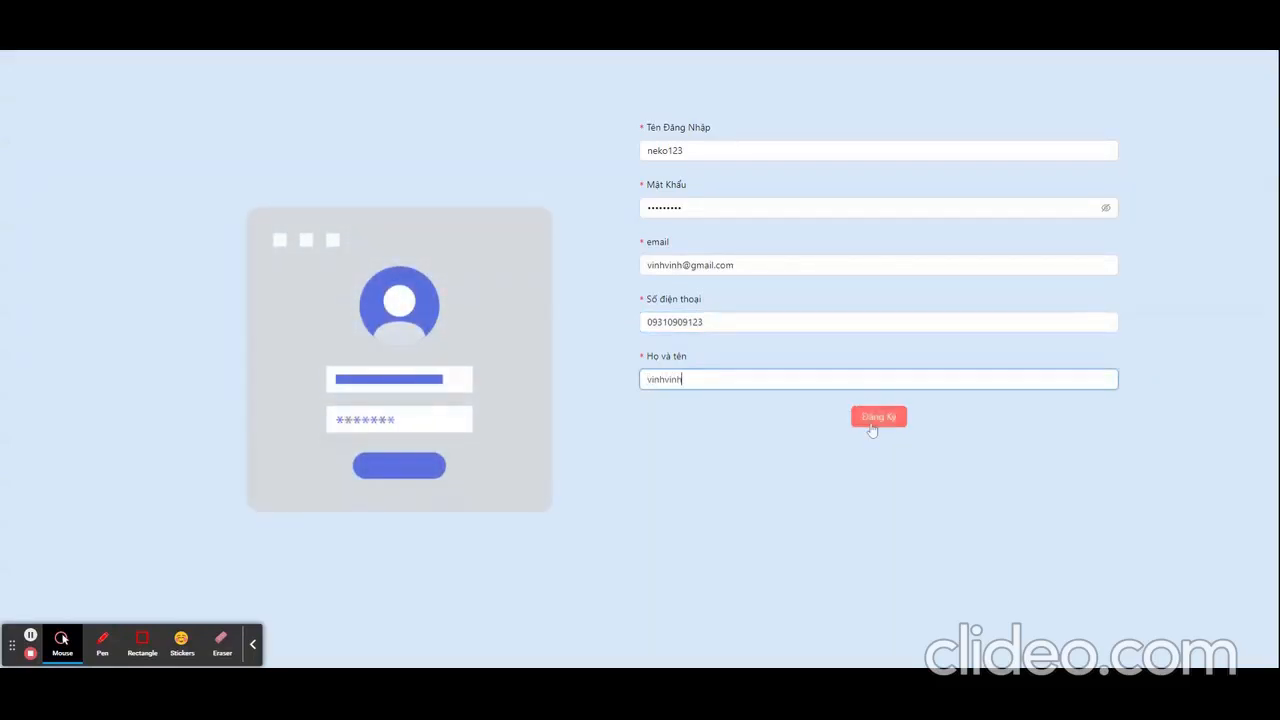
pyautogui.click(878, 418)
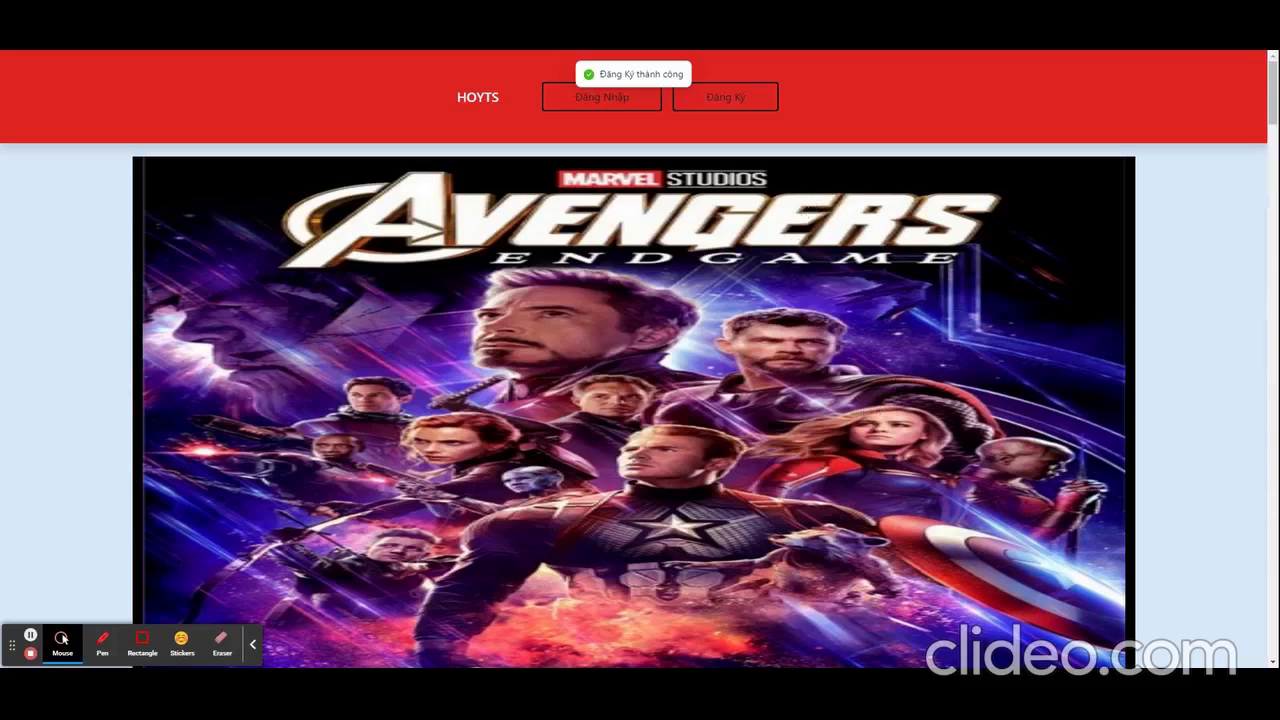
# Log out and sign back in with Remember me kept checked, landing on the home listings.
pyautogui.click(600, 96)
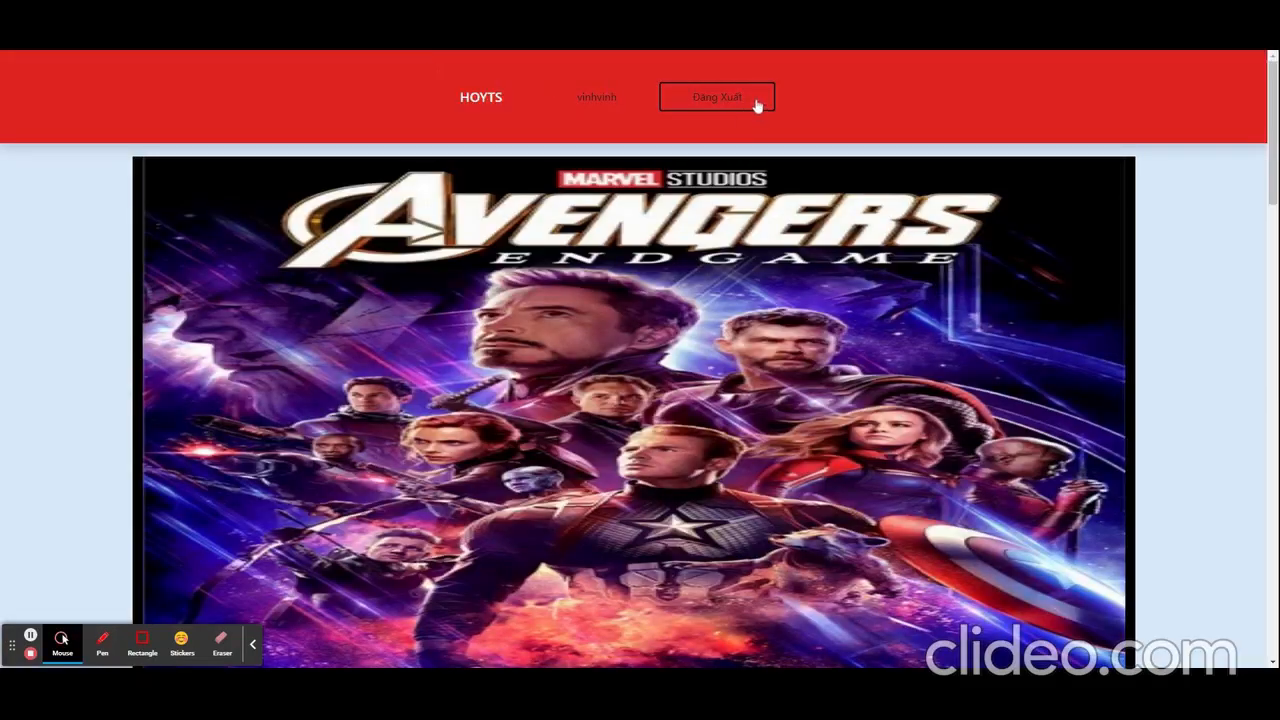
pyautogui.click(716, 96)
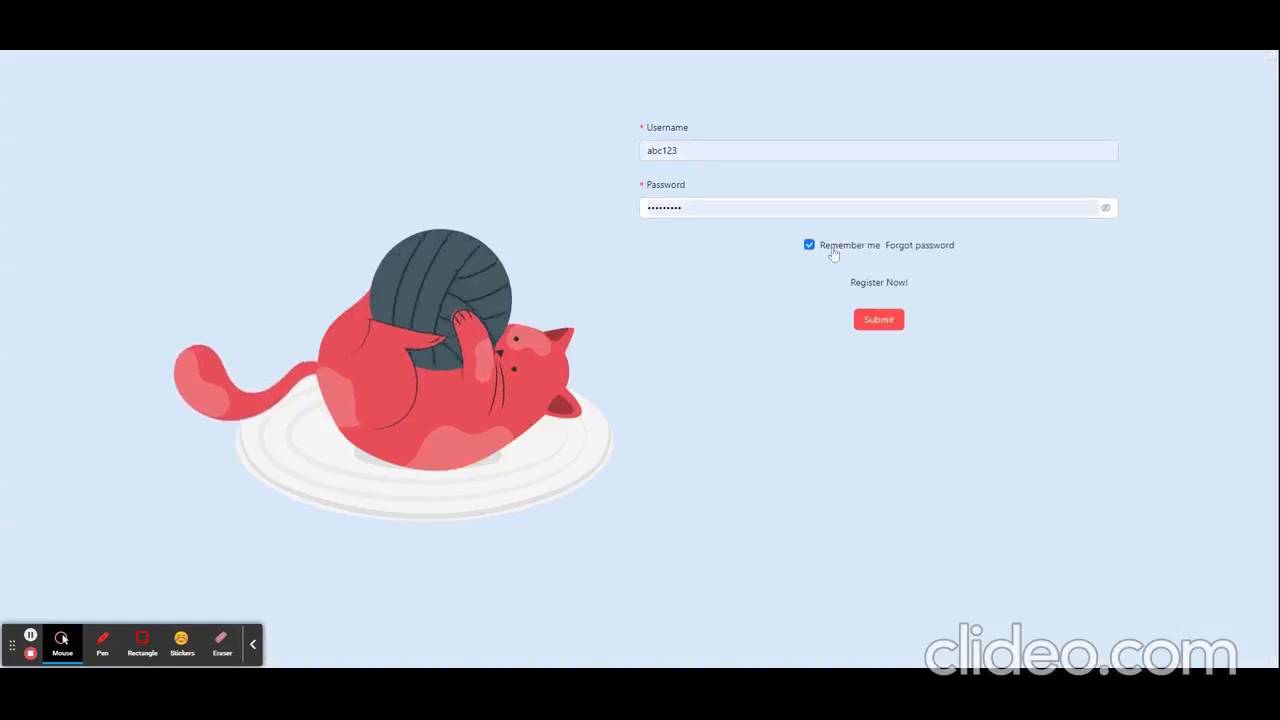
pyautogui.click(878, 320)
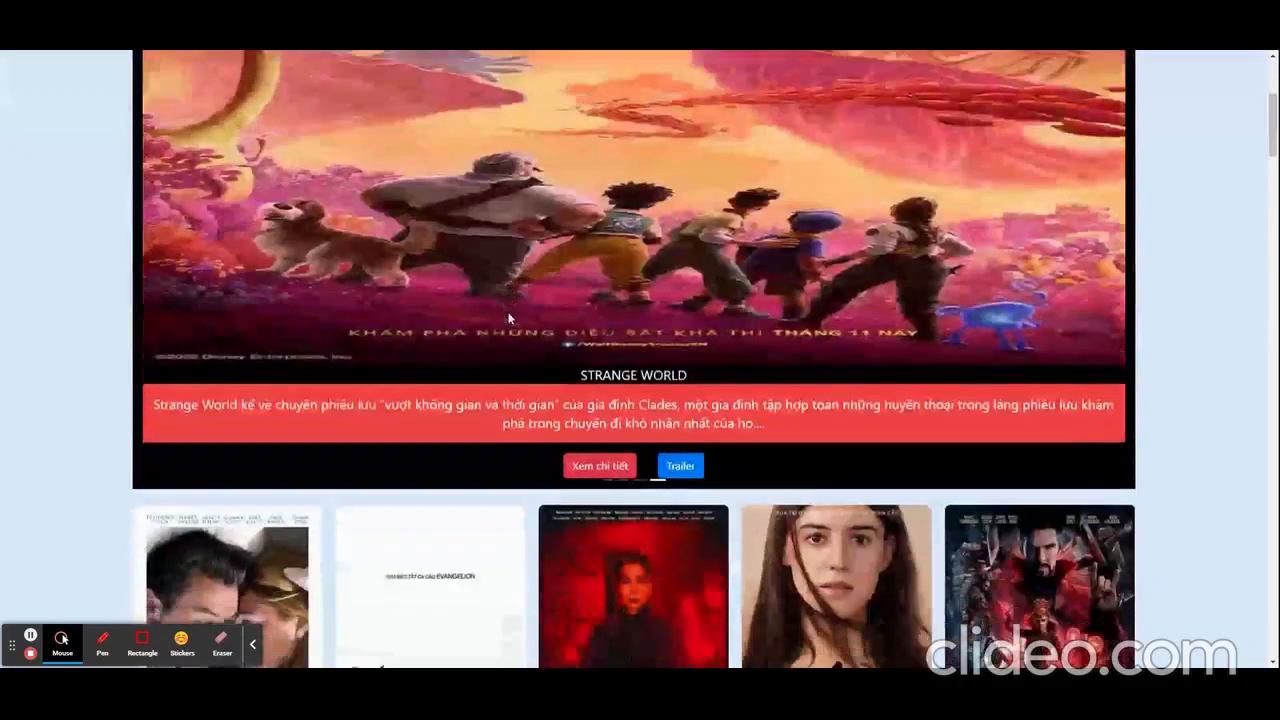
# Play the Strange World teaser on its details page, then bring up KẺ SĂN LÙNG SỢ HÃI: TÁI SINH details.
pyautogui.scroll(-3)
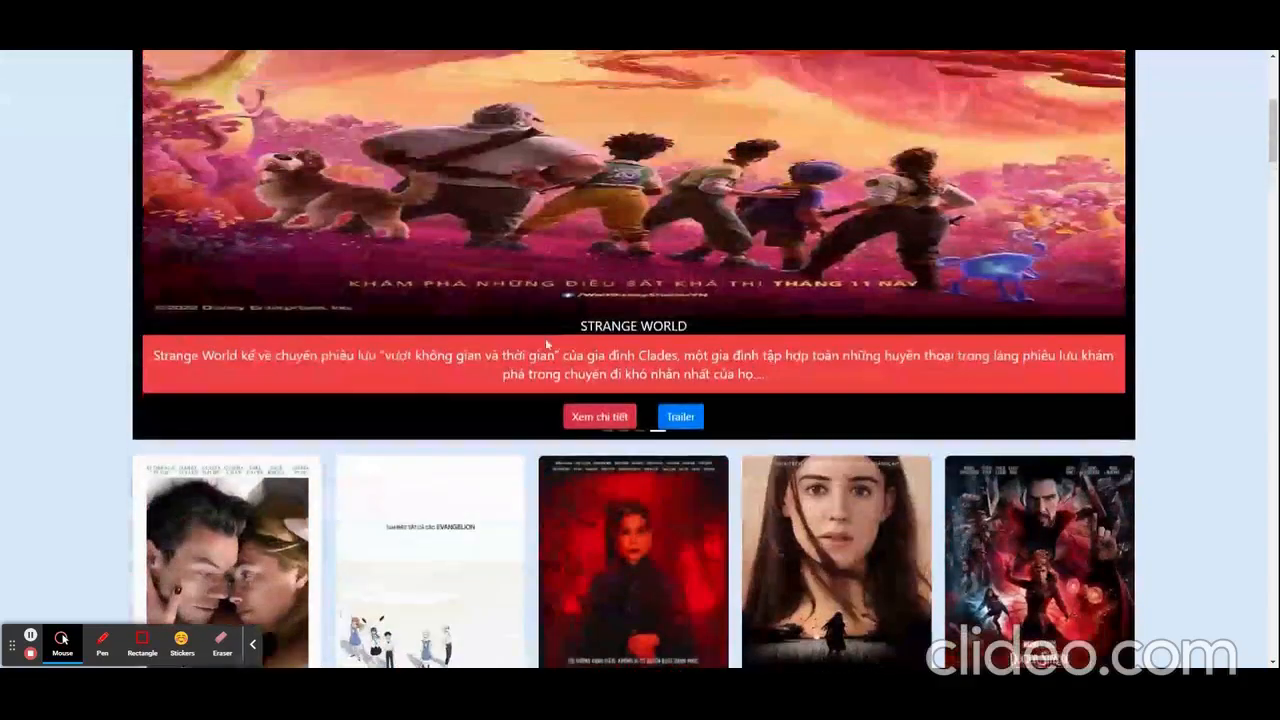
pyautogui.scroll(-3)
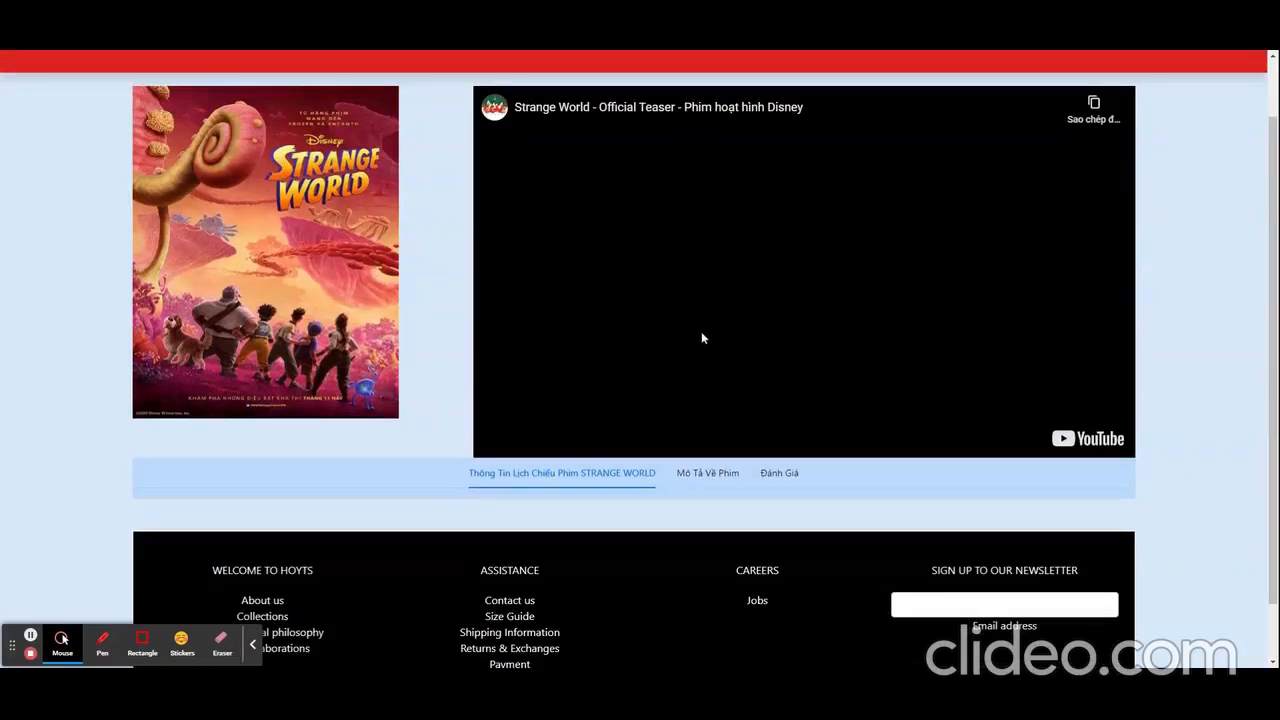
pyautogui.click(704, 338)
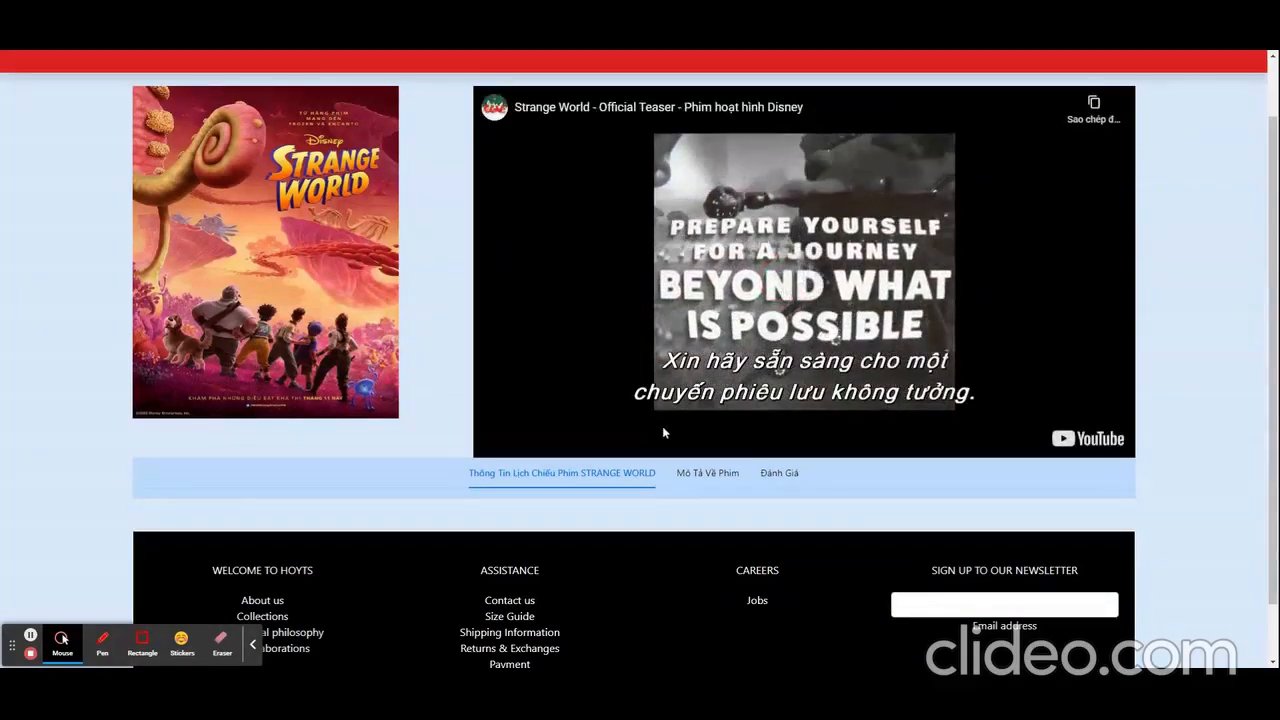
pyautogui.click(708, 472)
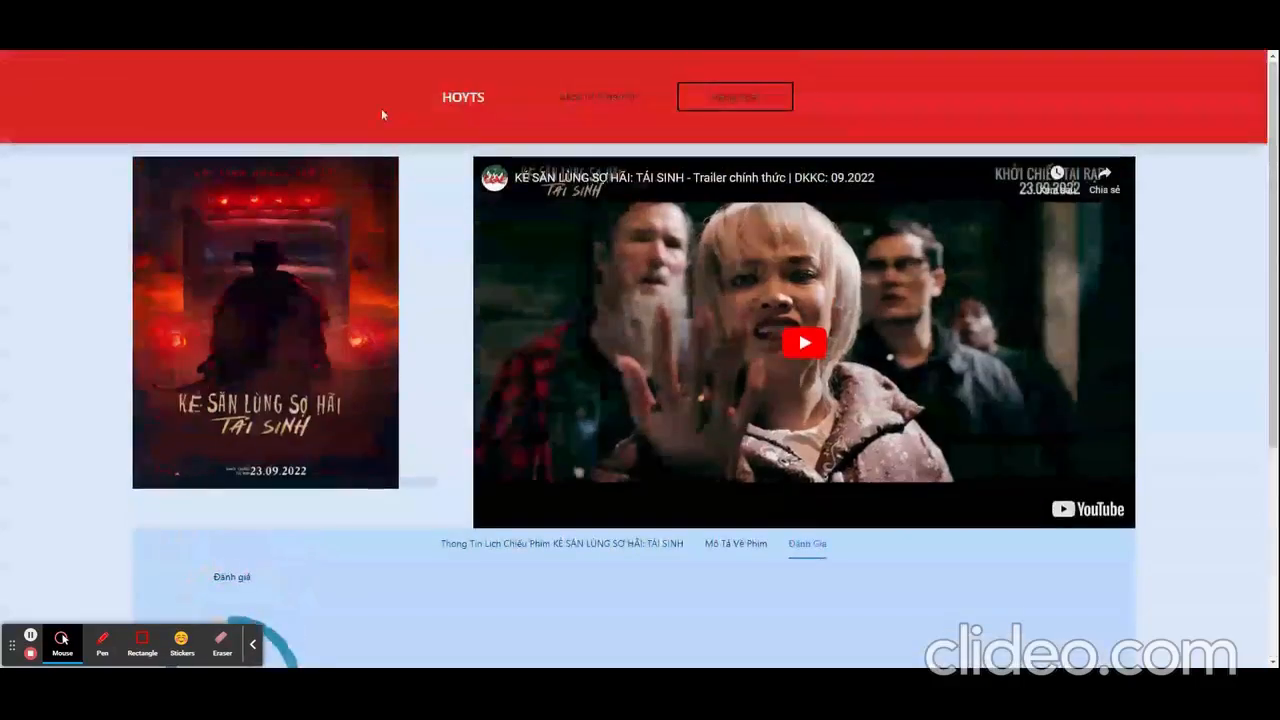
# Choose the 29/06/2021 09:06 PM Avengers: Infinity War showing at BHD Star Cineplex - Bitexco.
pyautogui.scroll(-3)
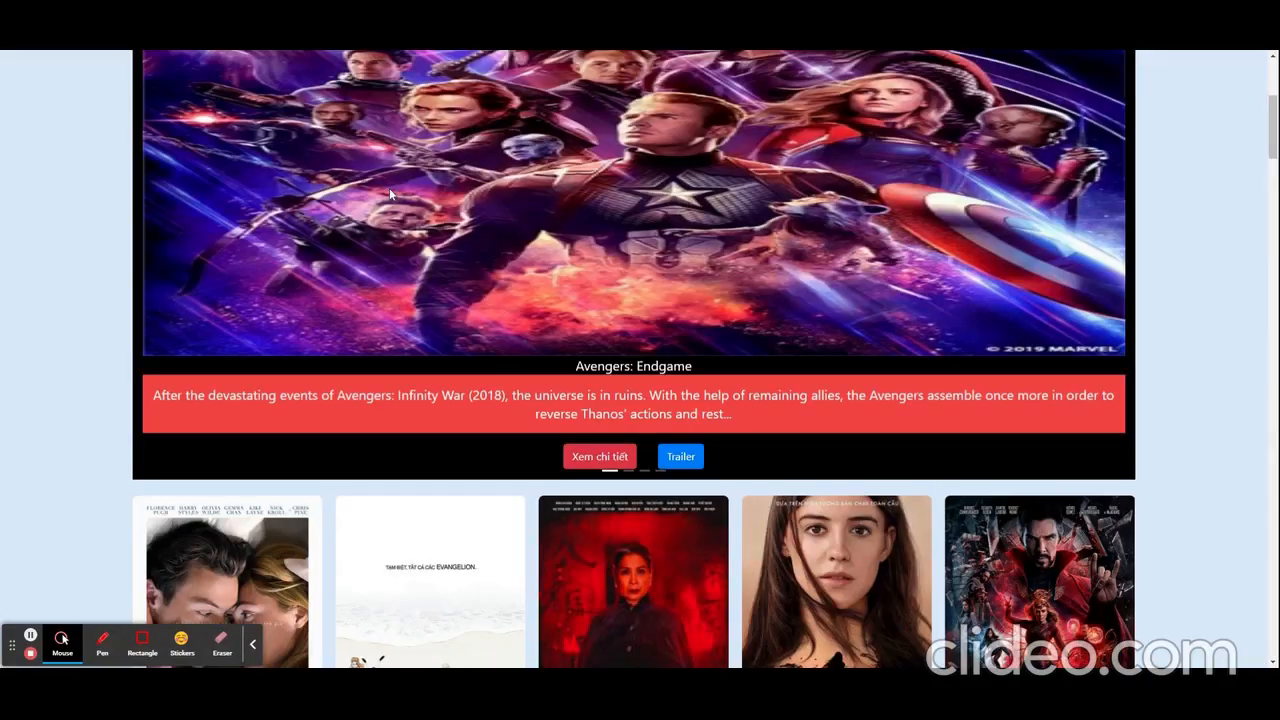
pyautogui.scroll(-3)
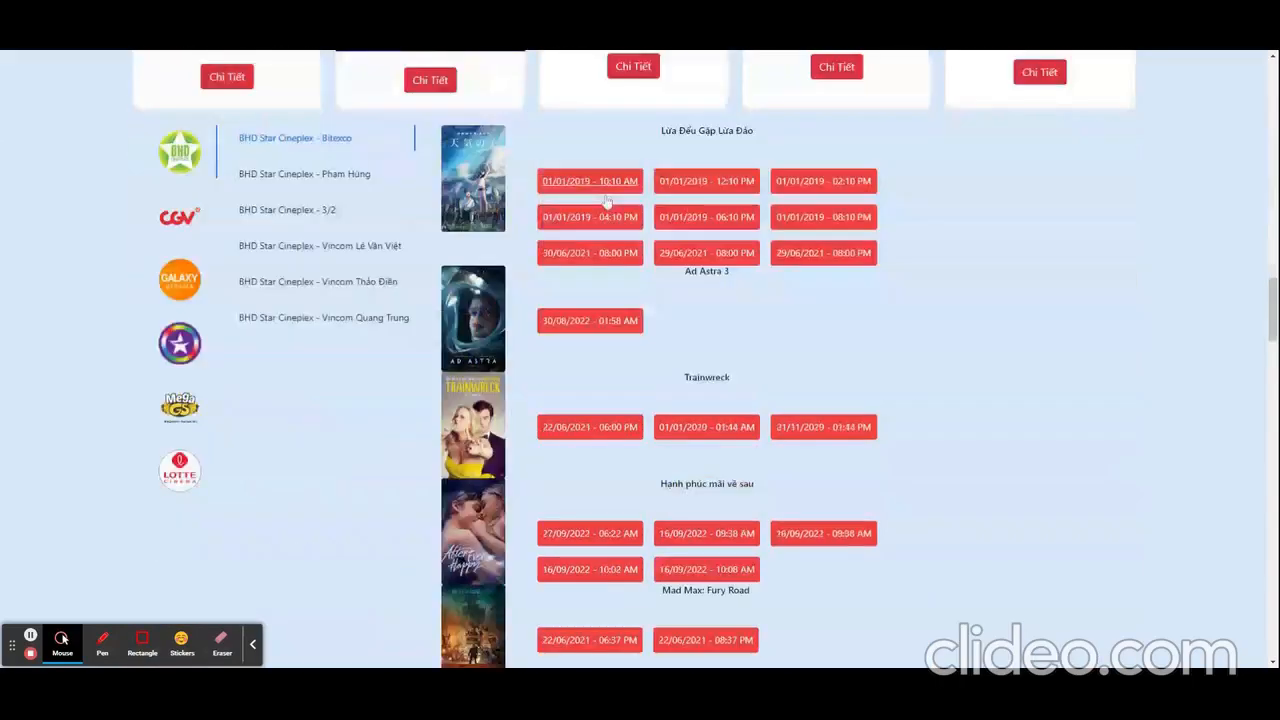
pyautogui.scroll(-3)
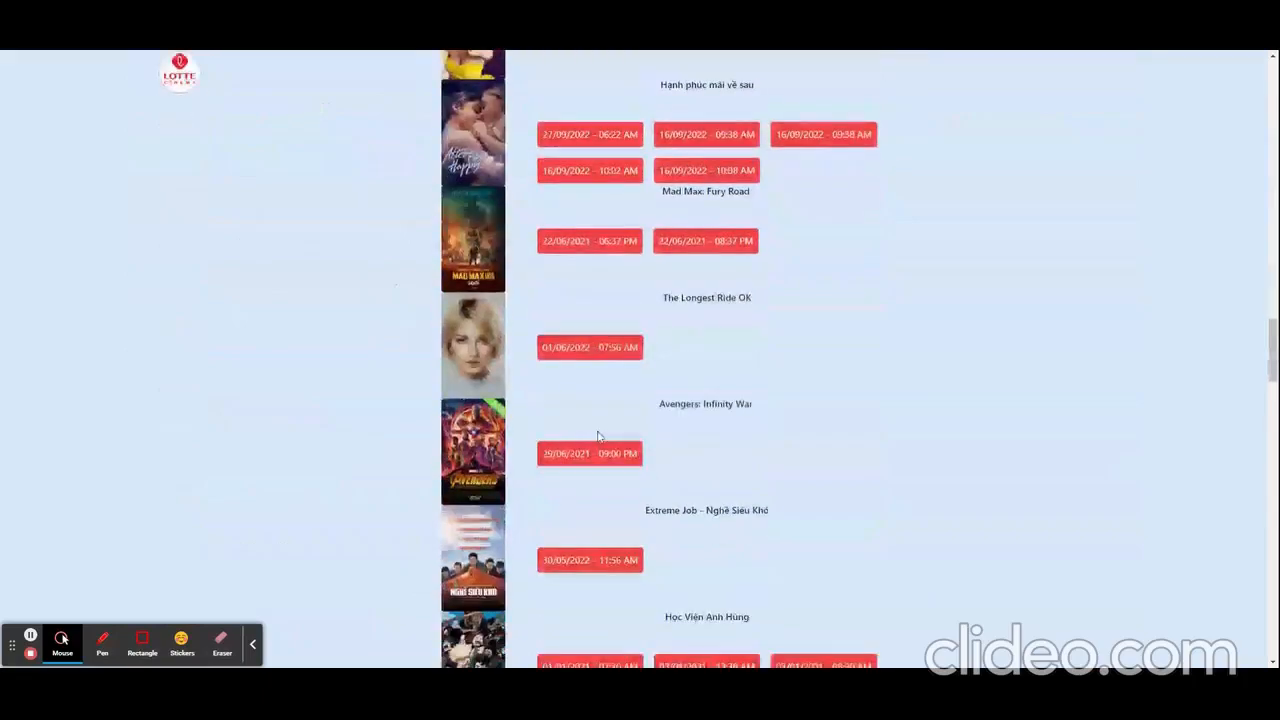
pyautogui.scroll(-3)
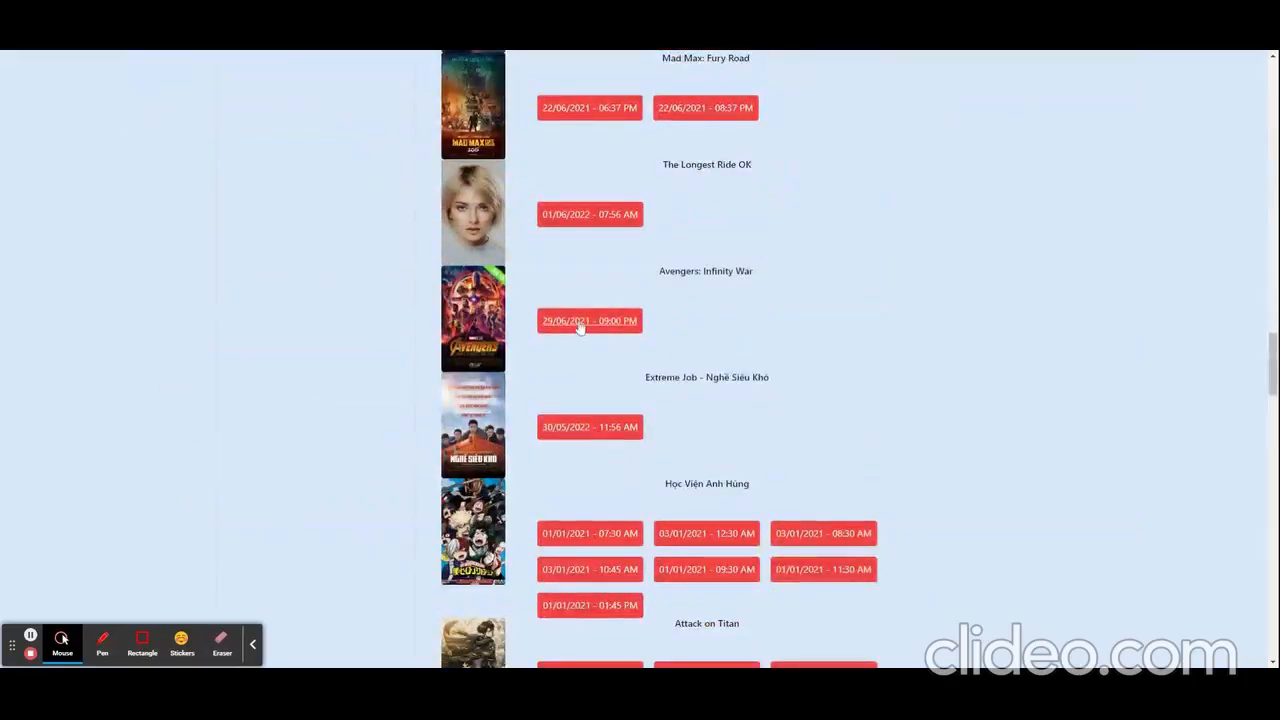
pyautogui.click(588, 320)
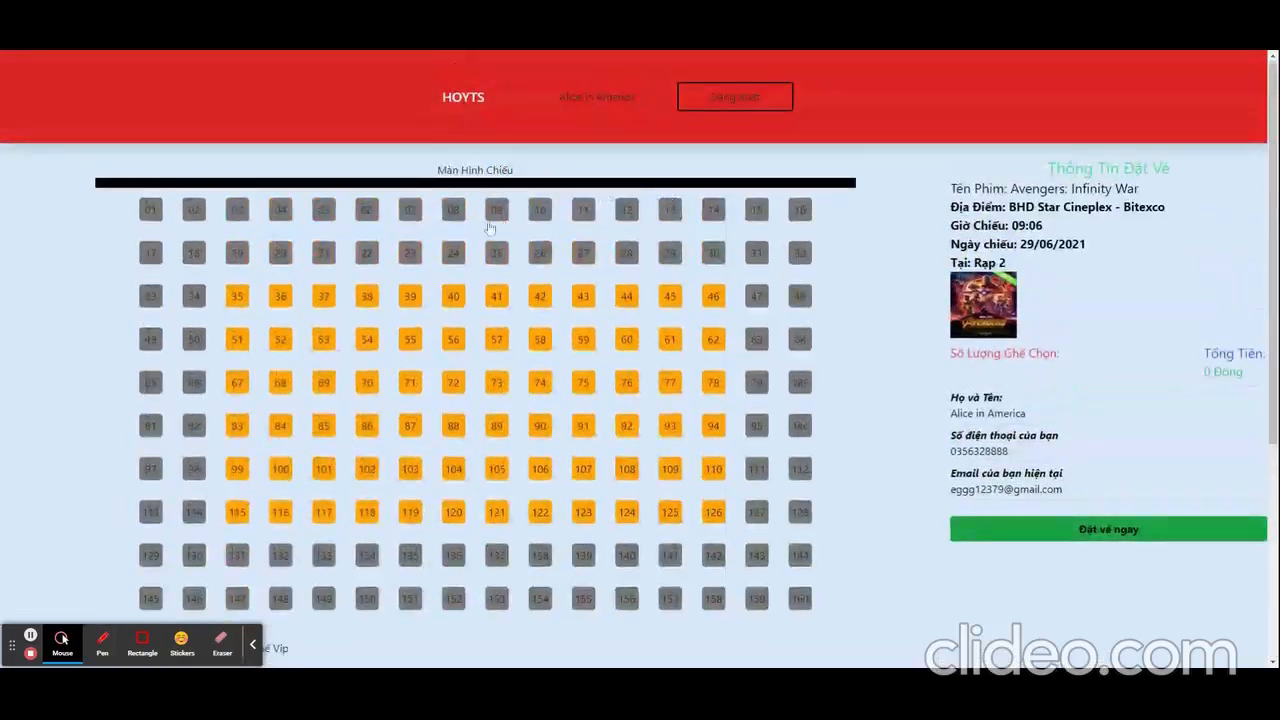
# Select seats 30 and 31 and confirm the booking via 'Đặt vé ngay' for 200,000.
pyautogui.click(452, 252)
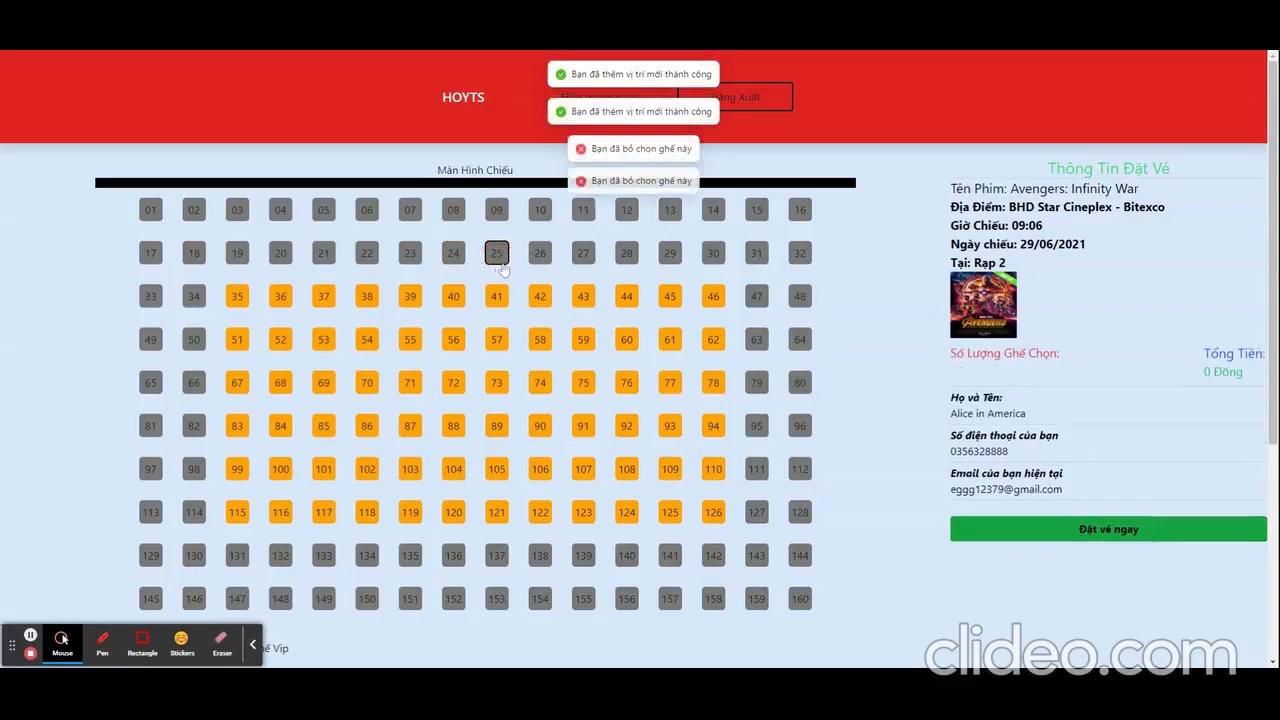
pyautogui.click(712, 252)
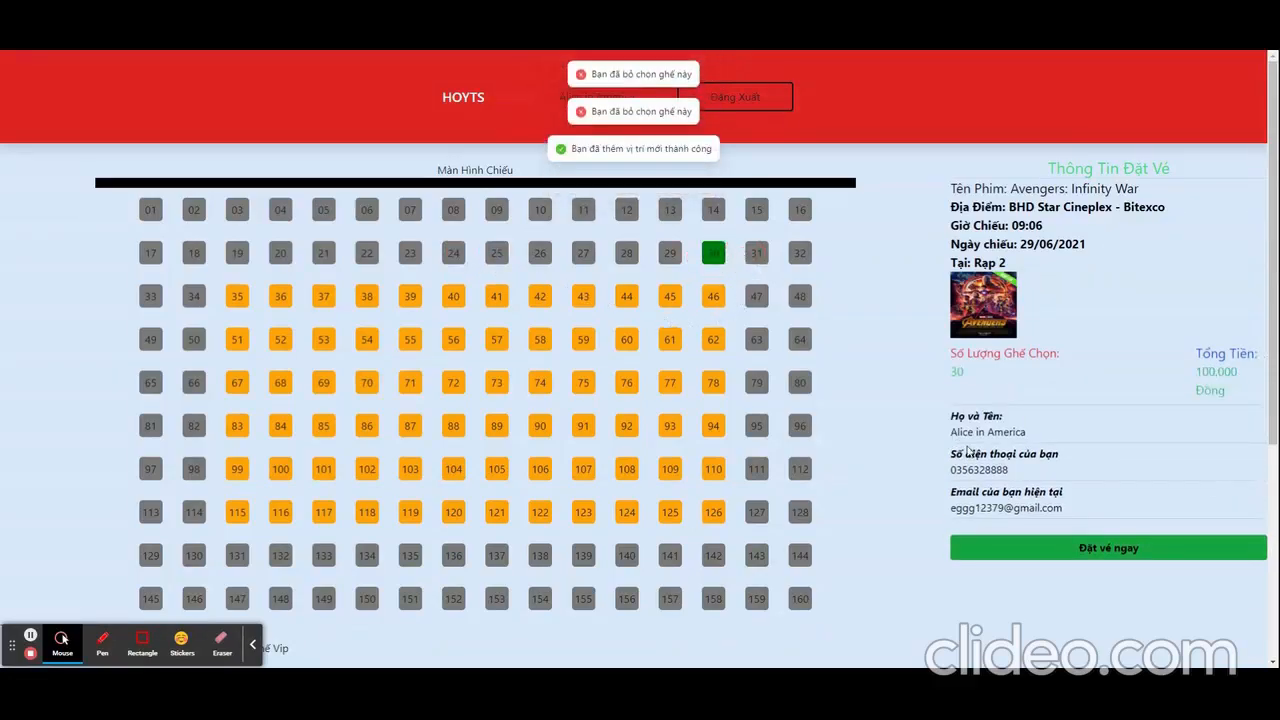
pyautogui.click(756, 252)
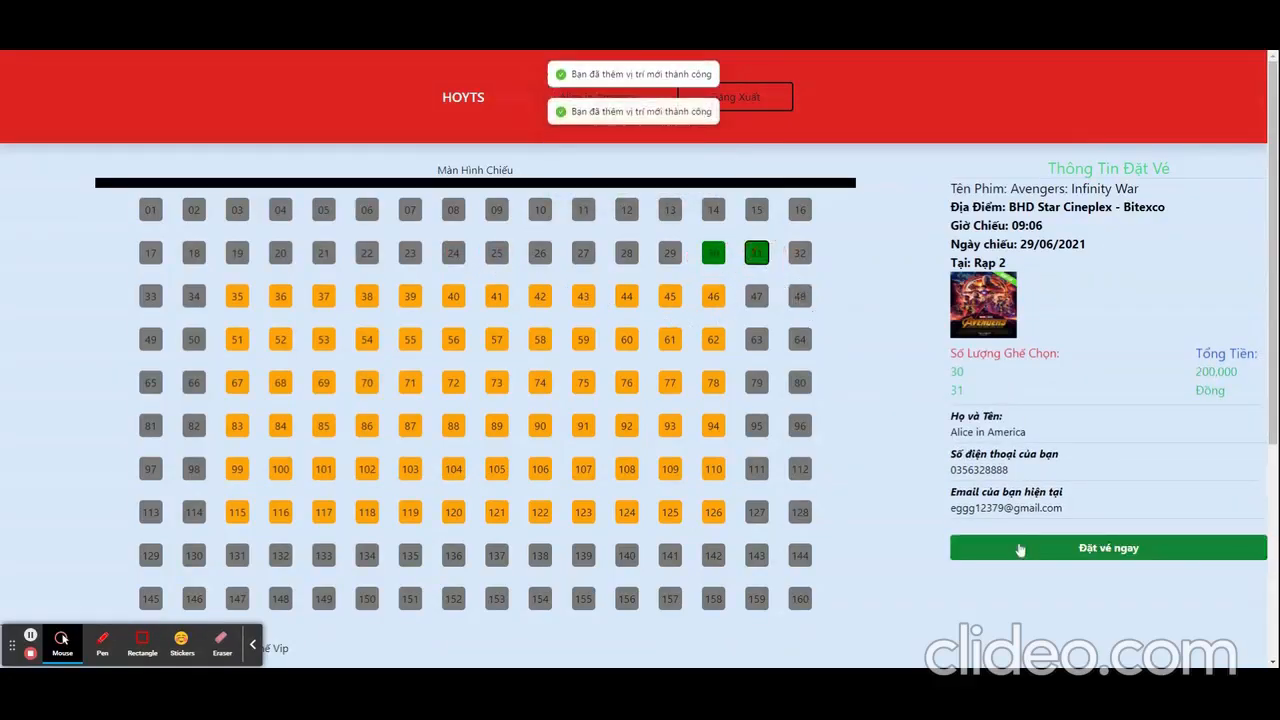
pyautogui.click(1108, 548)
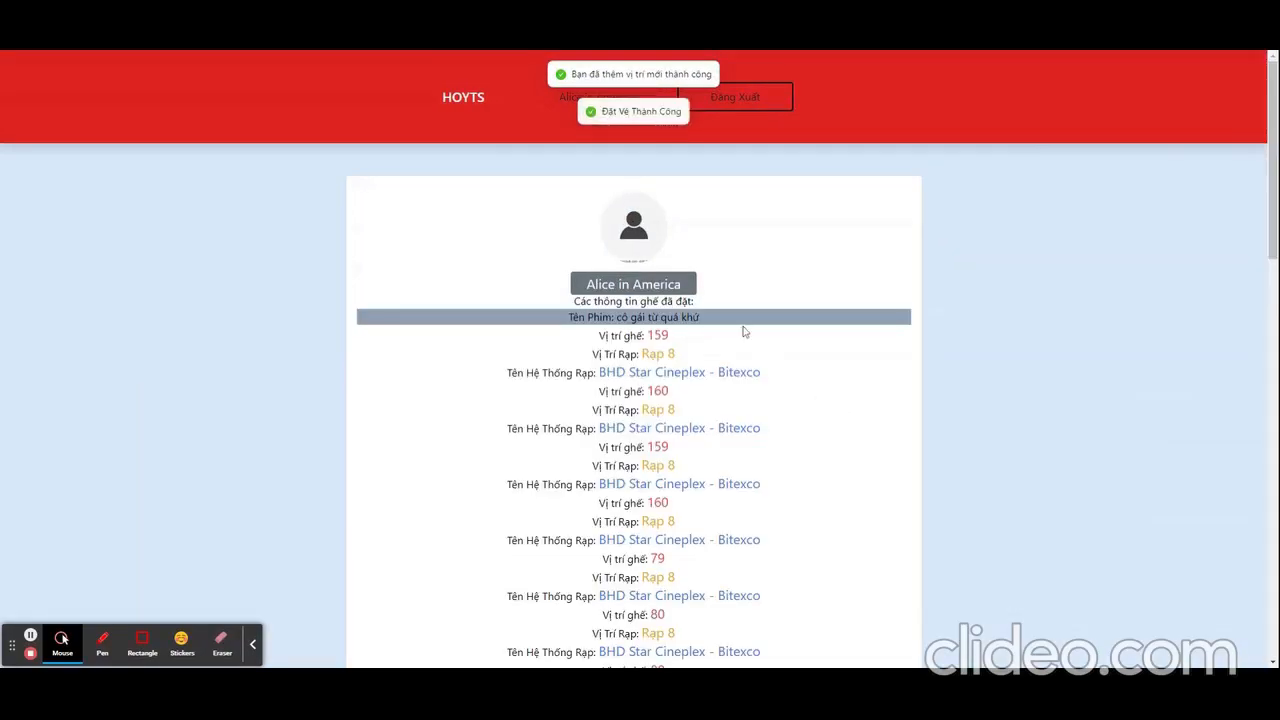
# Scroll through the booked-ticket history page.
pyautogui.scroll(-3)
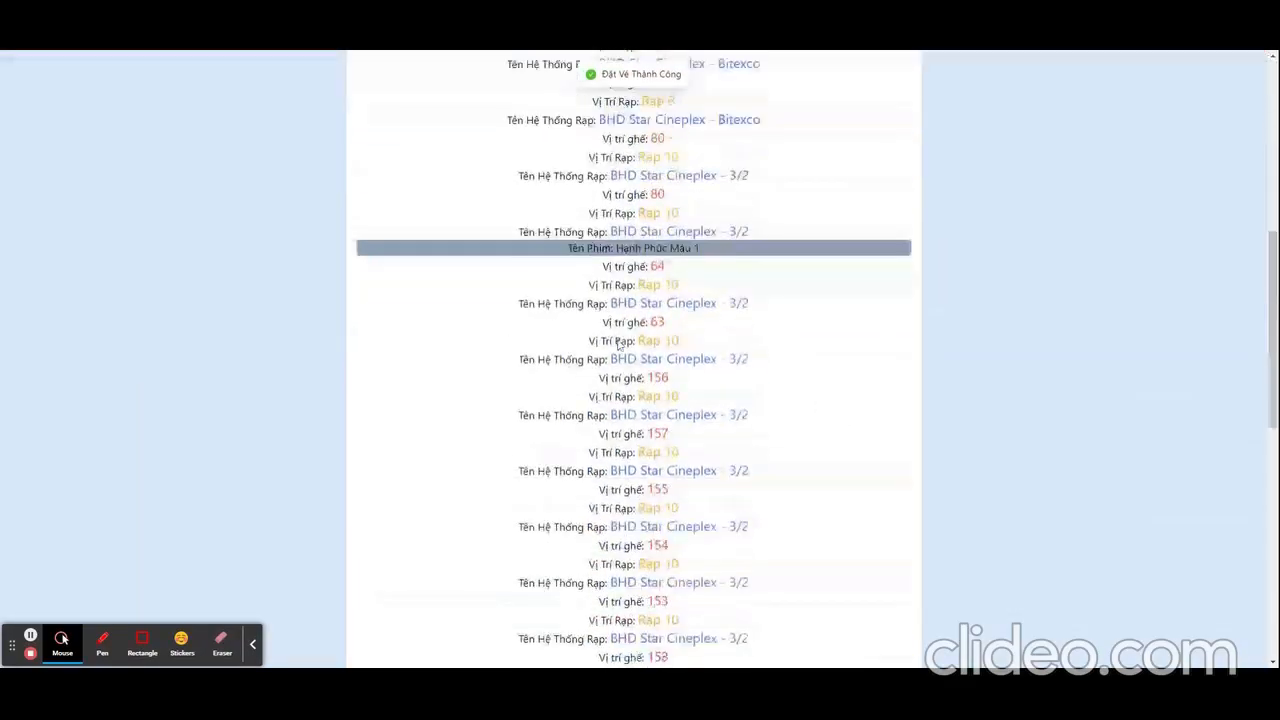
pyautogui.scroll(-3)
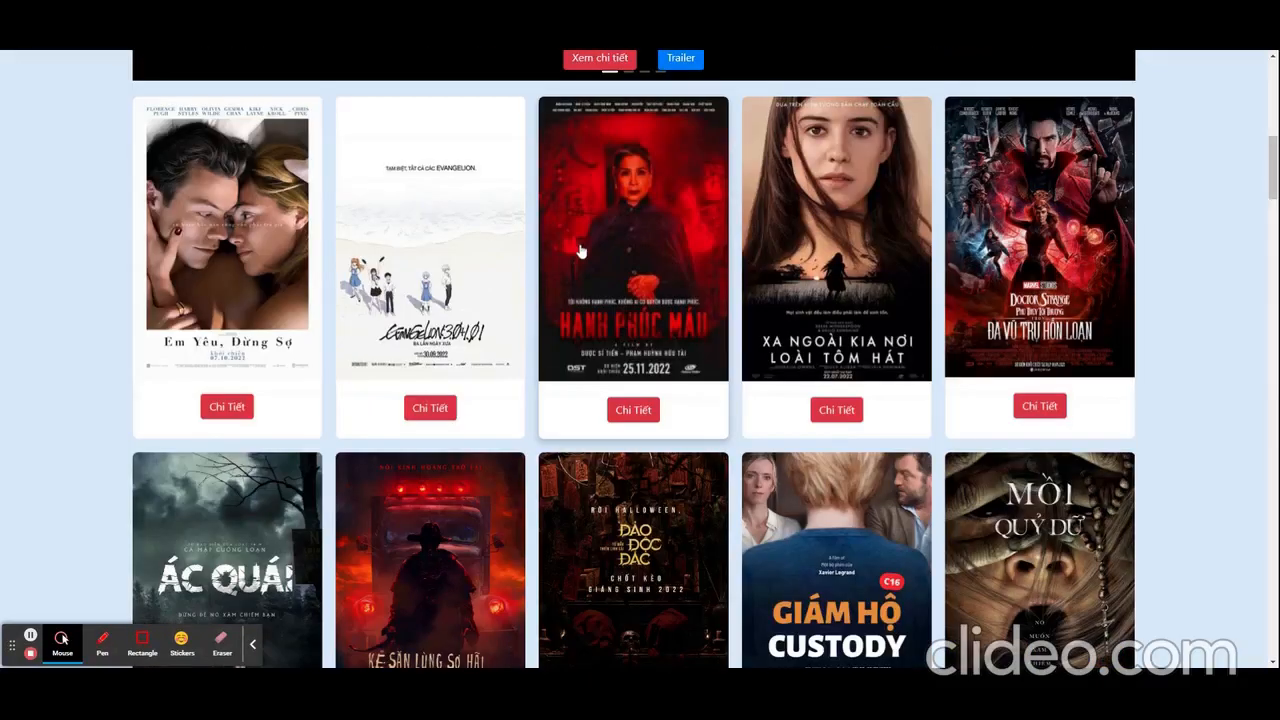
# View Project Gemini's showtimes, then the account's booked tickets listing Avengers seats 30 and 31.
pyautogui.scroll(-3)
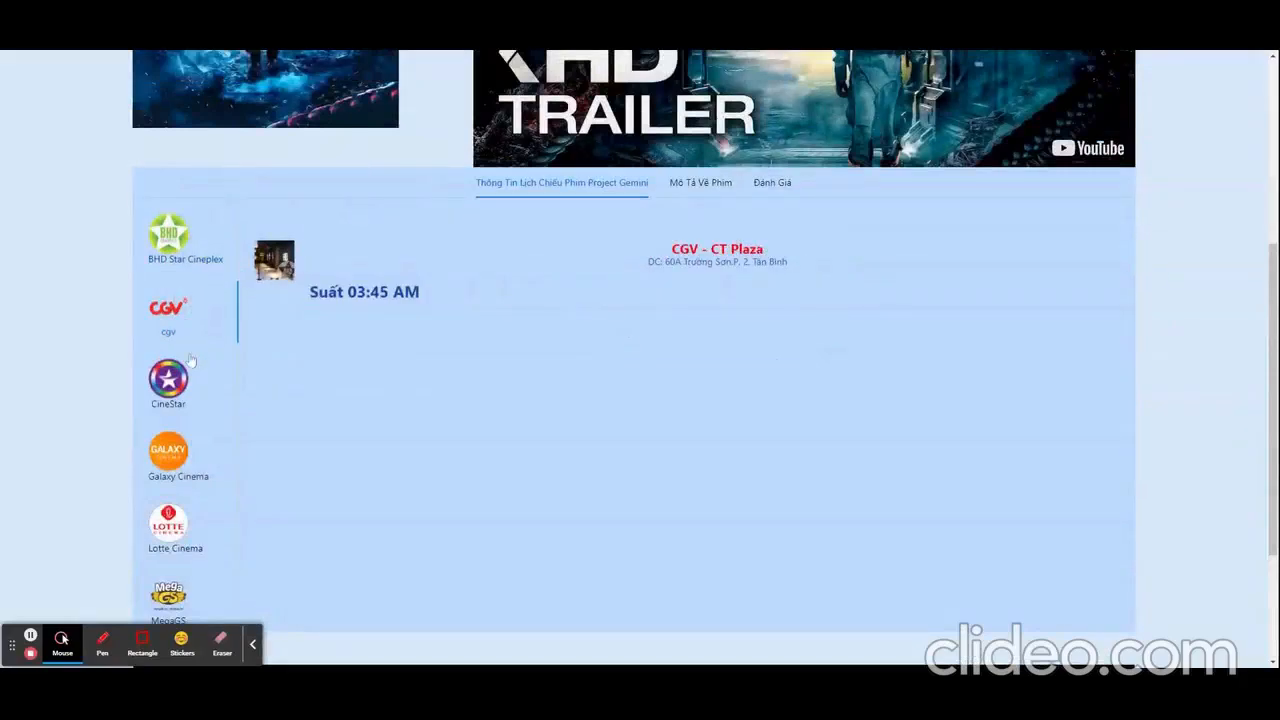
pyautogui.click(168, 524)
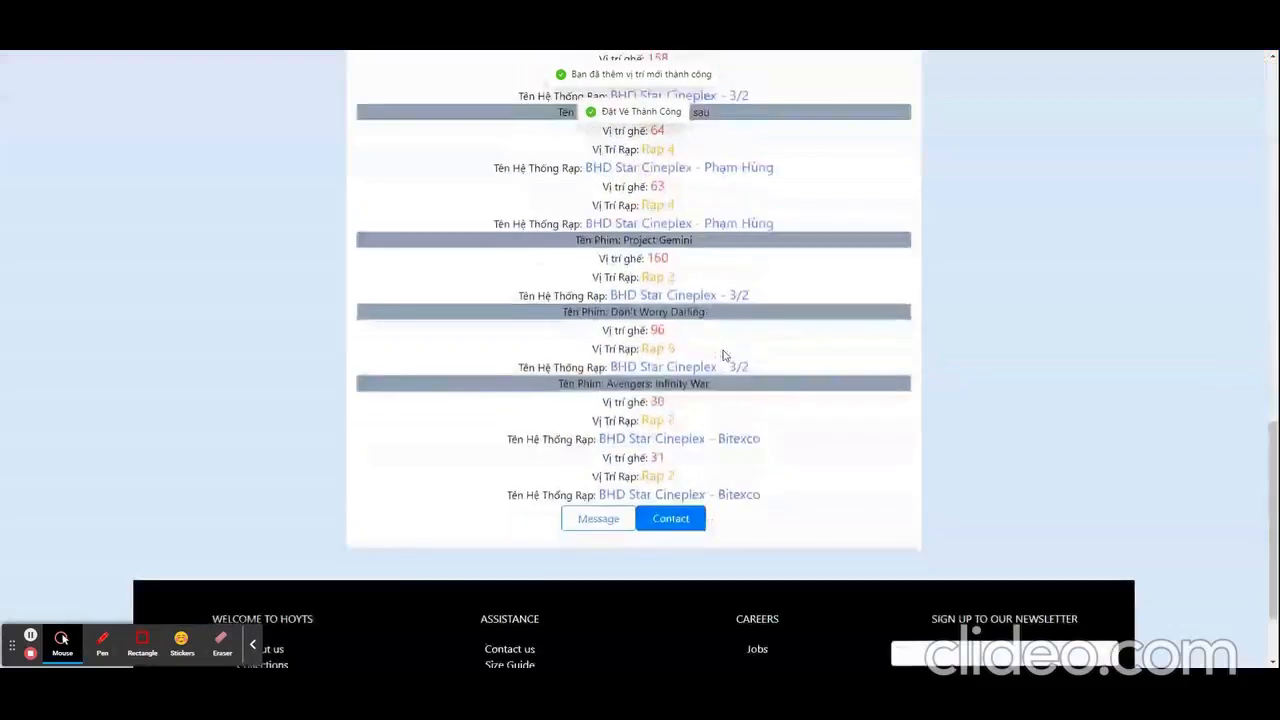
pyautogui.scroll(-3)
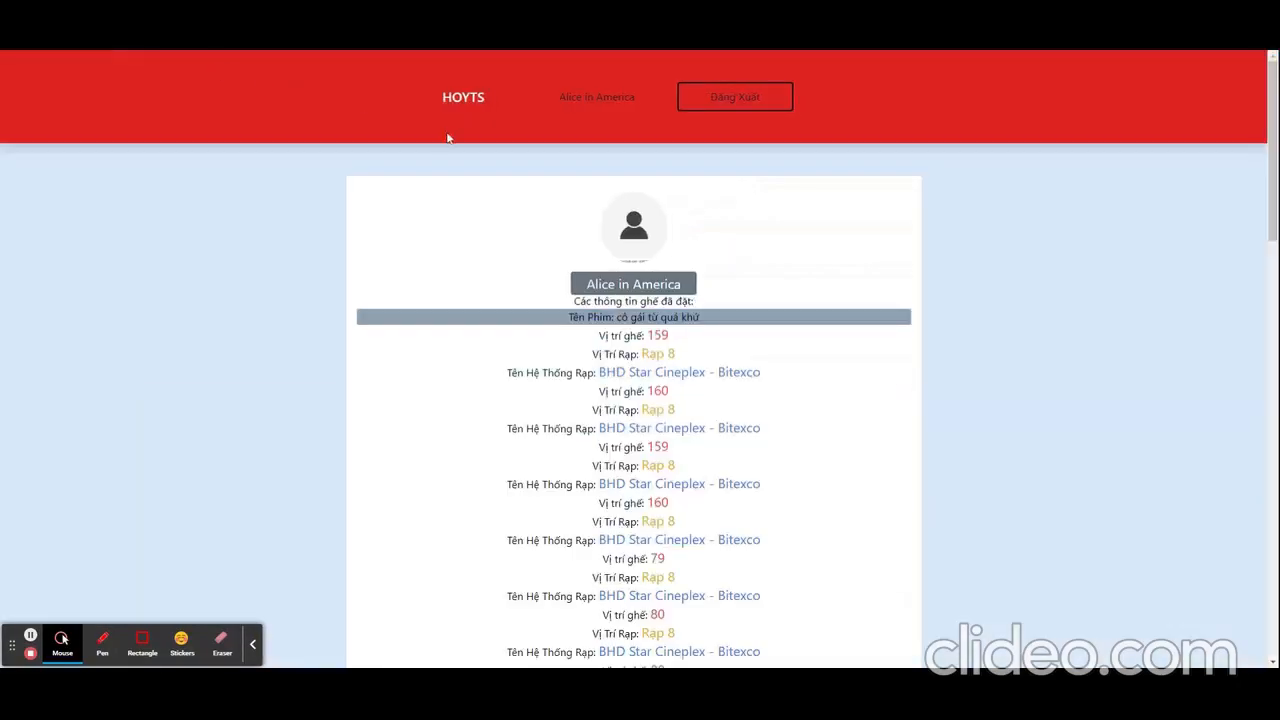
# Return from the booking history to the home page movie grid via the HOYTS logo.
pyautogui.scroll(-3)
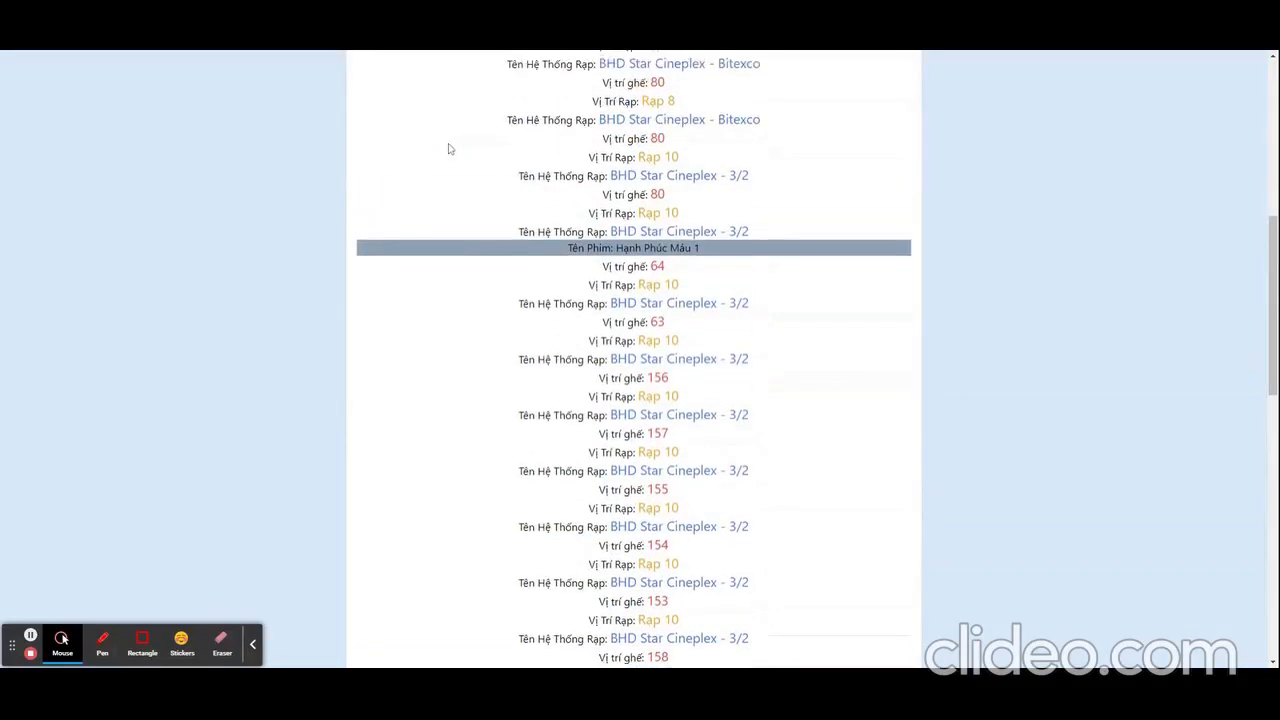
pyautogui.scroll(-3)
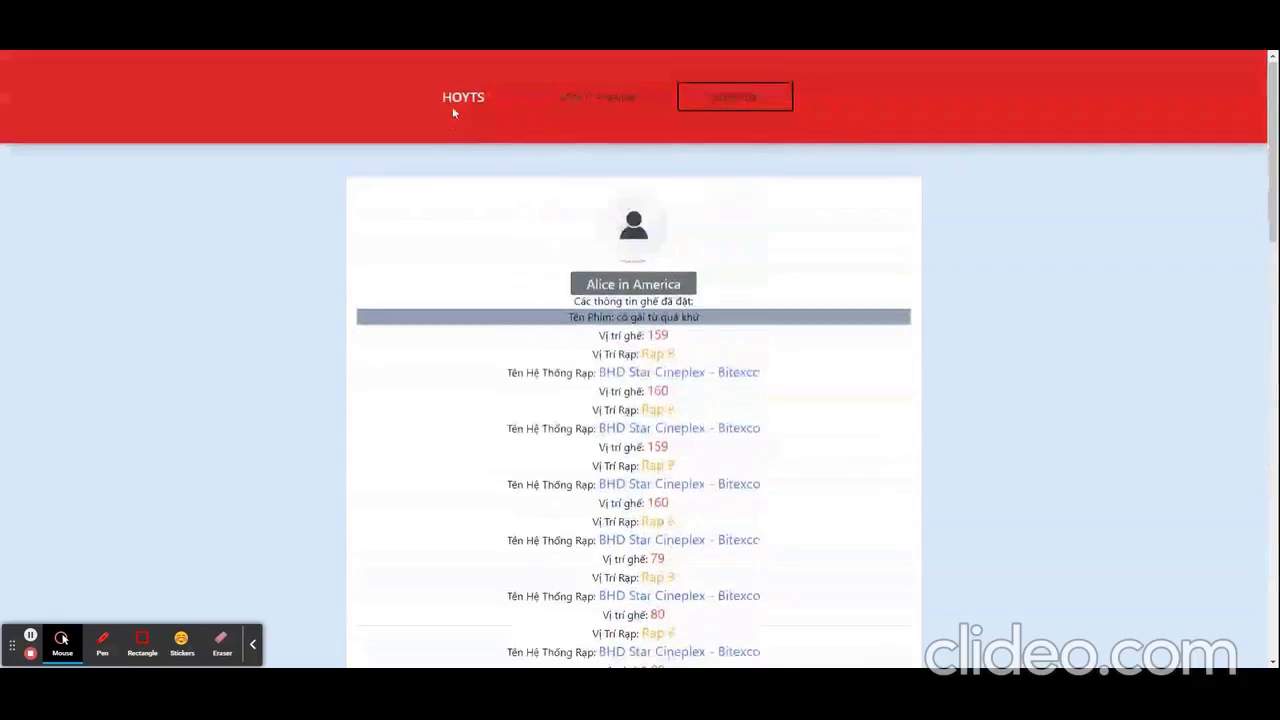
pyautogui.click(464, 96)
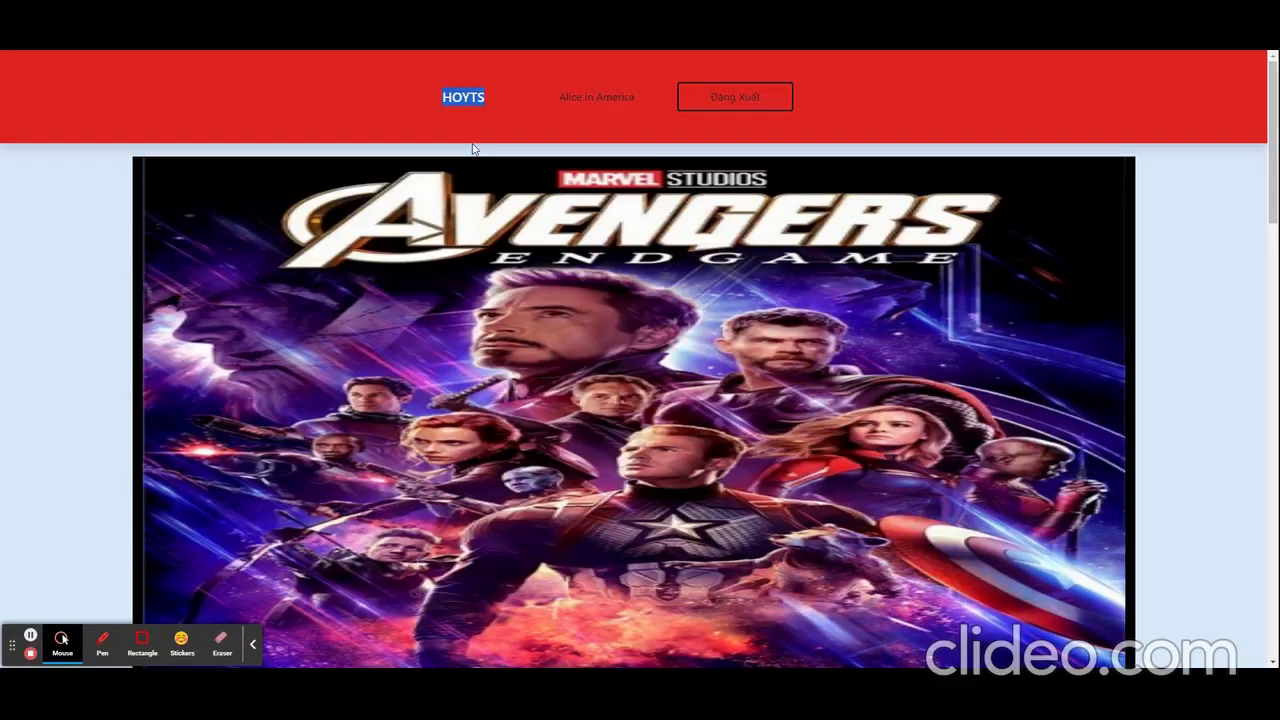
pyautogui.scroll(-3)
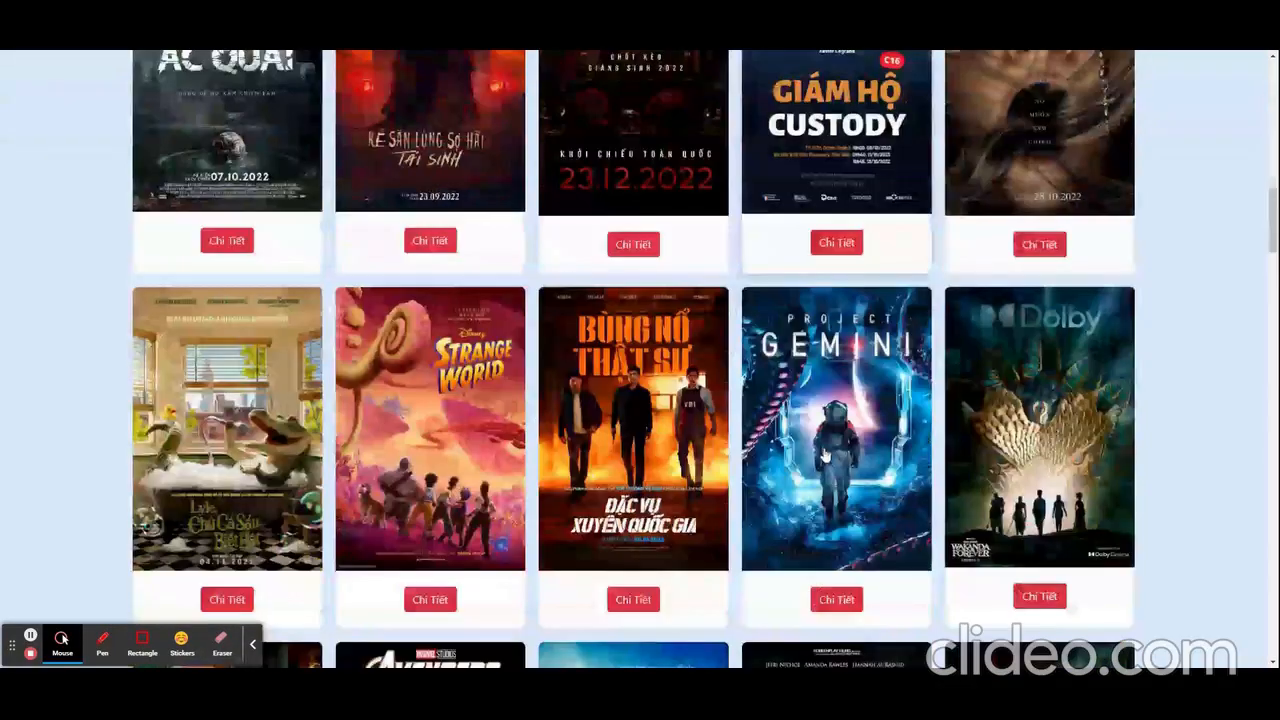
# Open seat selection for the 10/11/2022 Project Gemini showing at BHD Star Cineplex - 3/2, then log out.
pyautogui.click(836, 600)
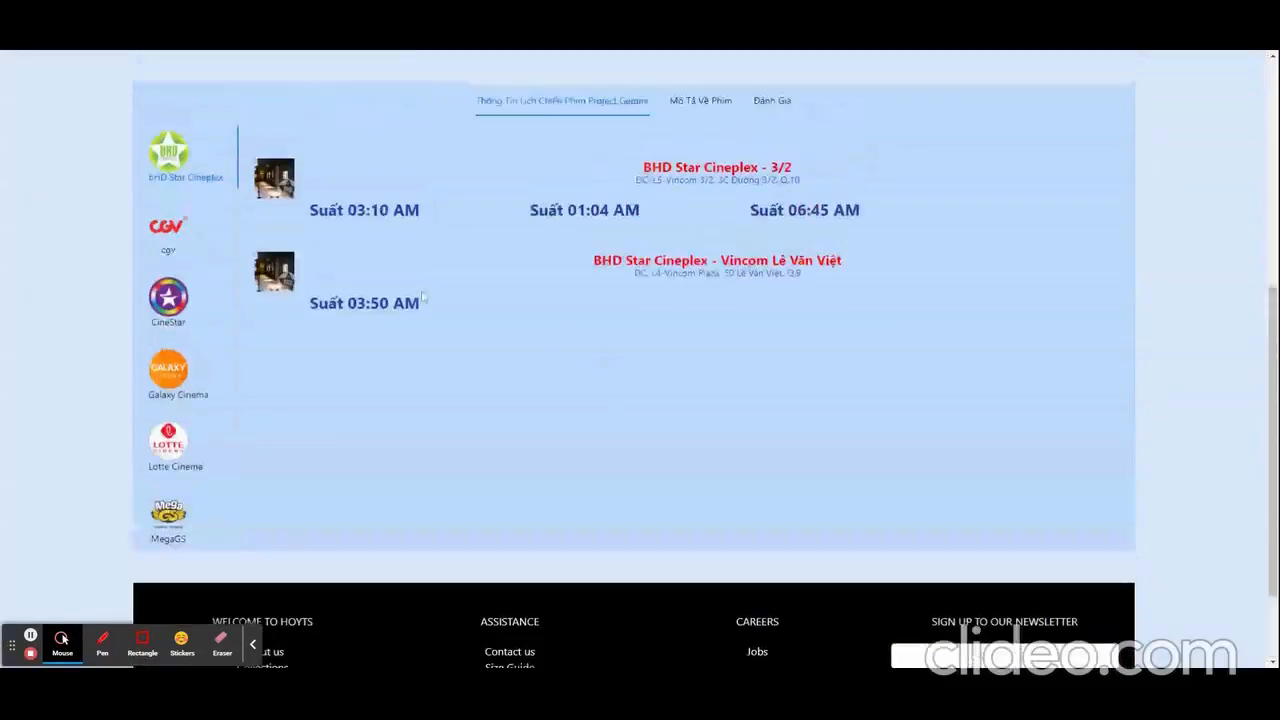
pyautogui.click(364, 210)
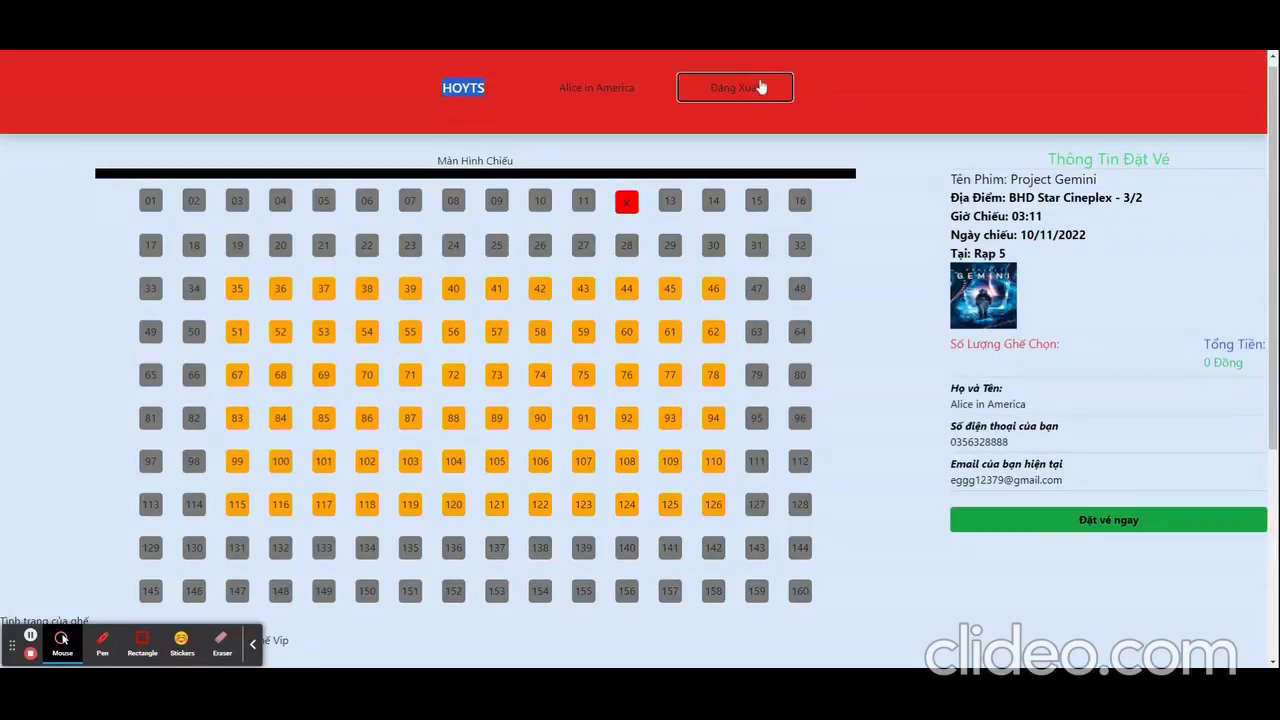
pyautogui.click(736, 88)
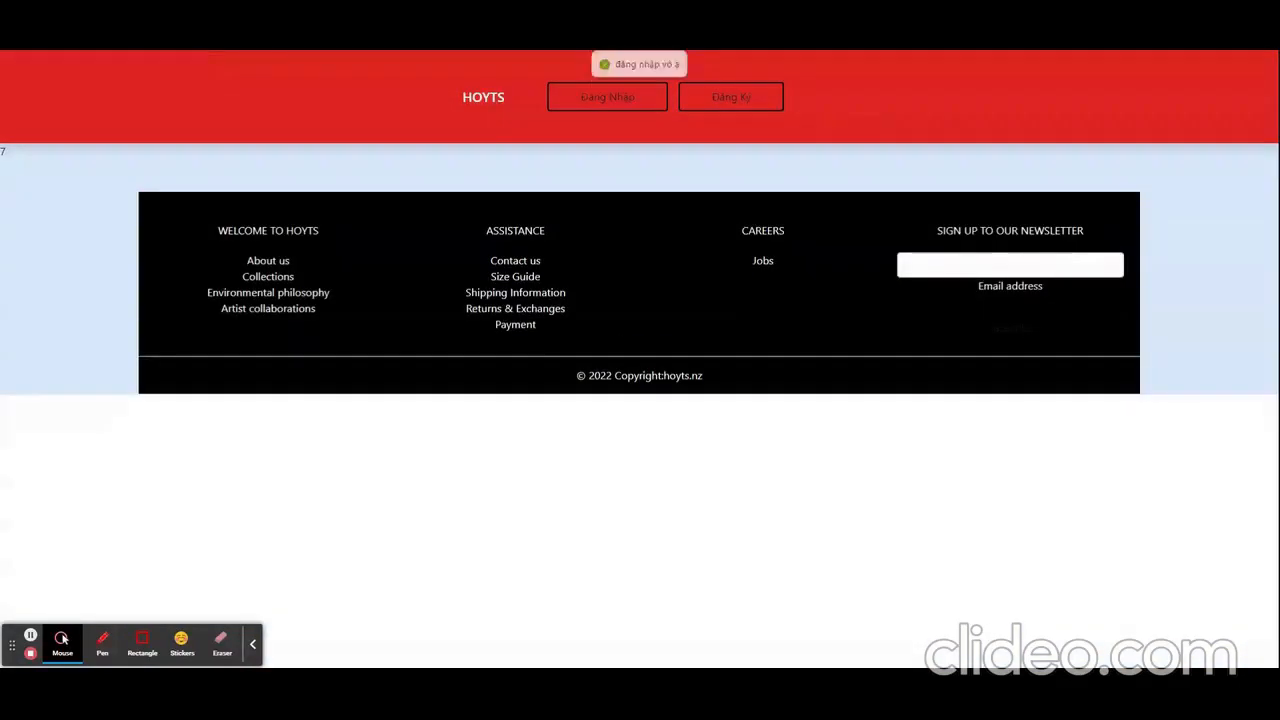
# Bring up the login form from the header after signing out.
pyautogui.click(608, 96)
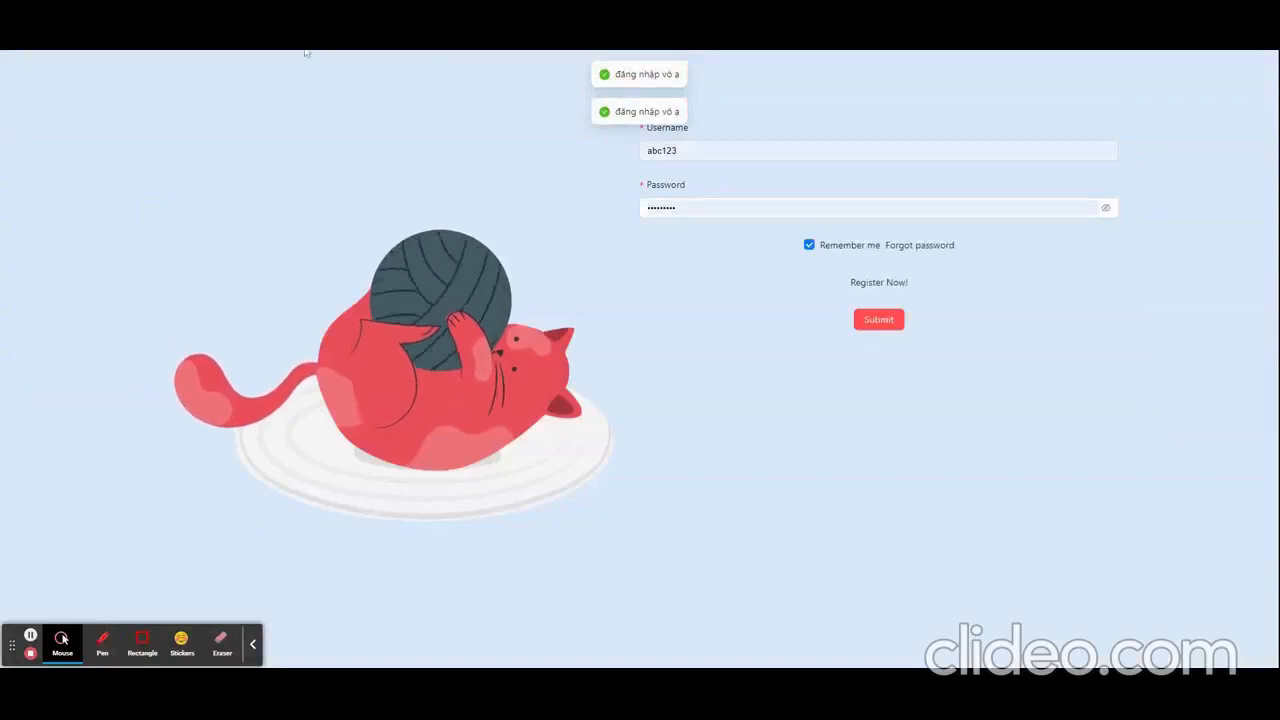